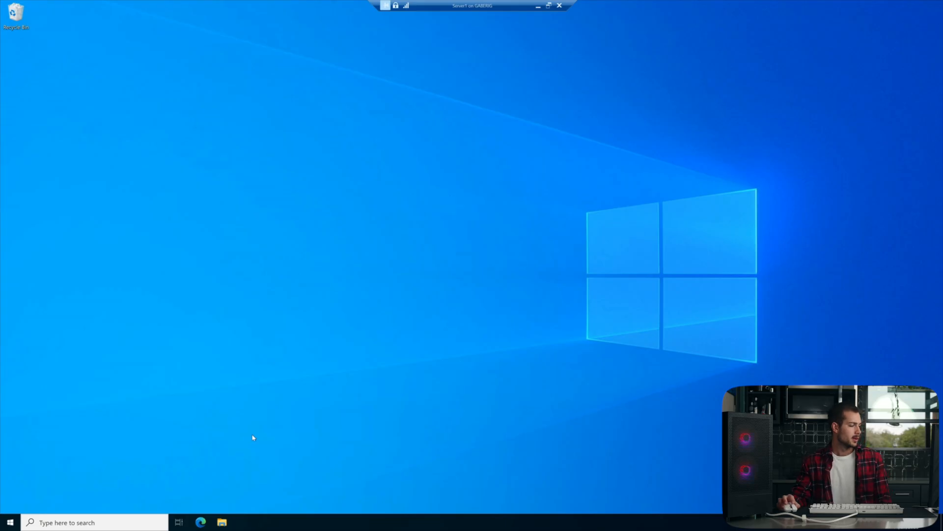
Launch Server Manager from the Start menu
left_click(8, 522)
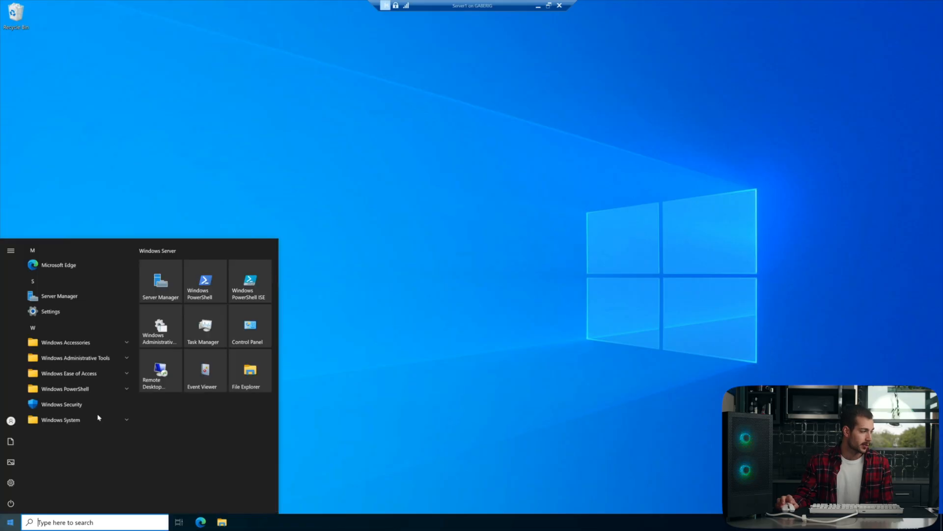
left_click(161, 278)
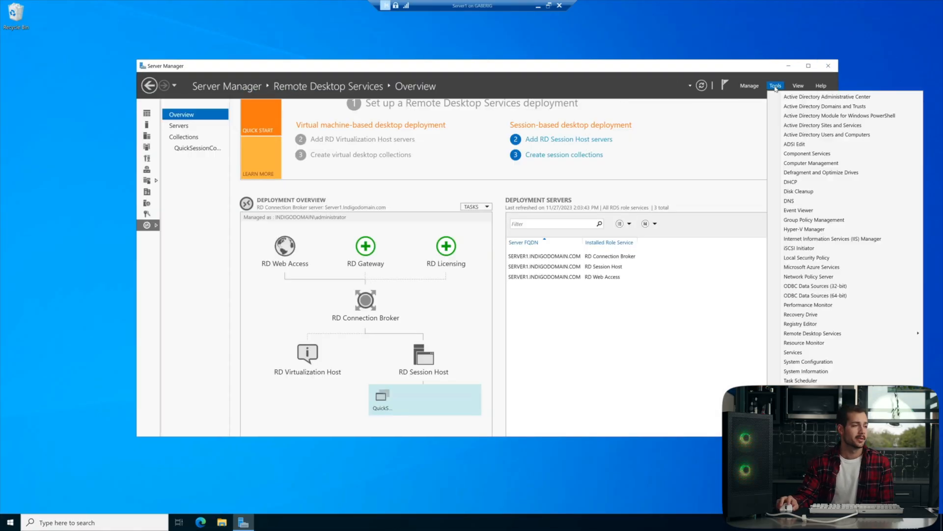
mouse_move(813, 333)
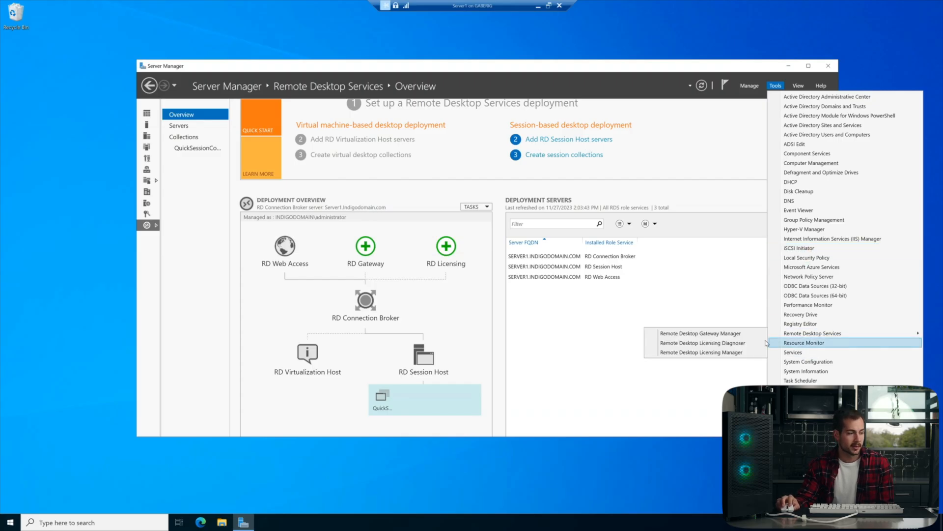
Launch RD Licensing Manager, open SERVER1's configuration review, and move that dialog aside
left_click(701, 353)
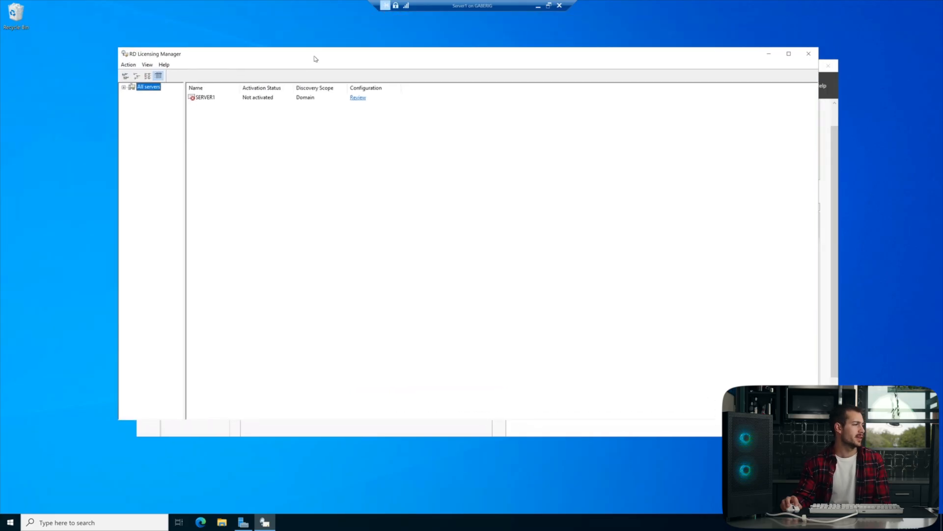
mouse_move(266, 101)
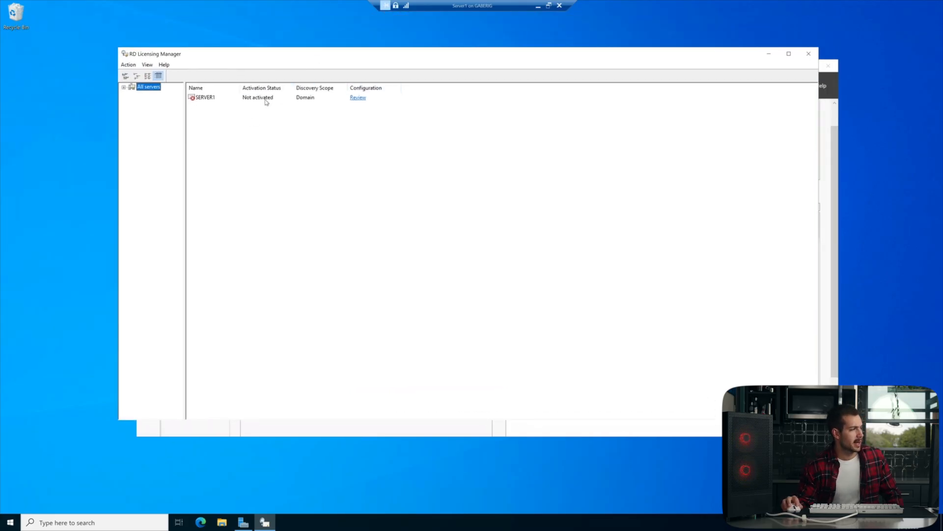
left_click(358, 97)
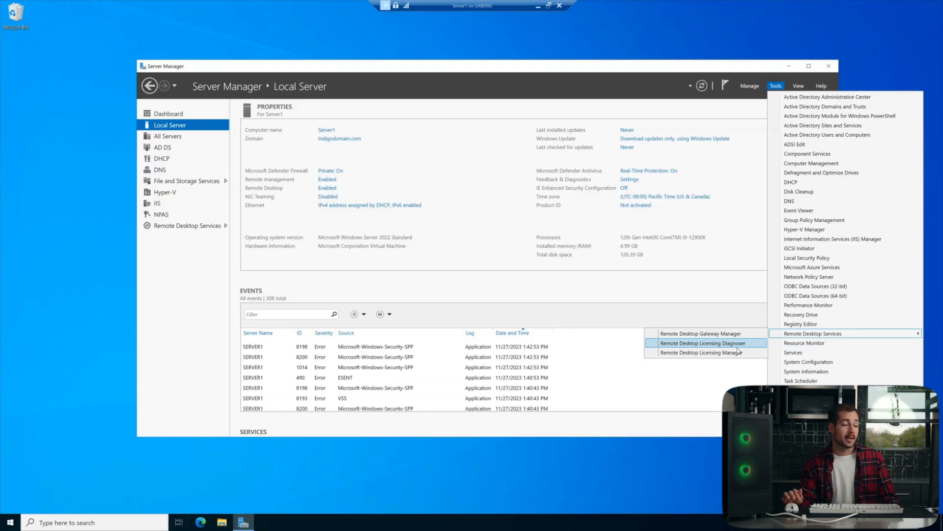
left_click(702, 352)
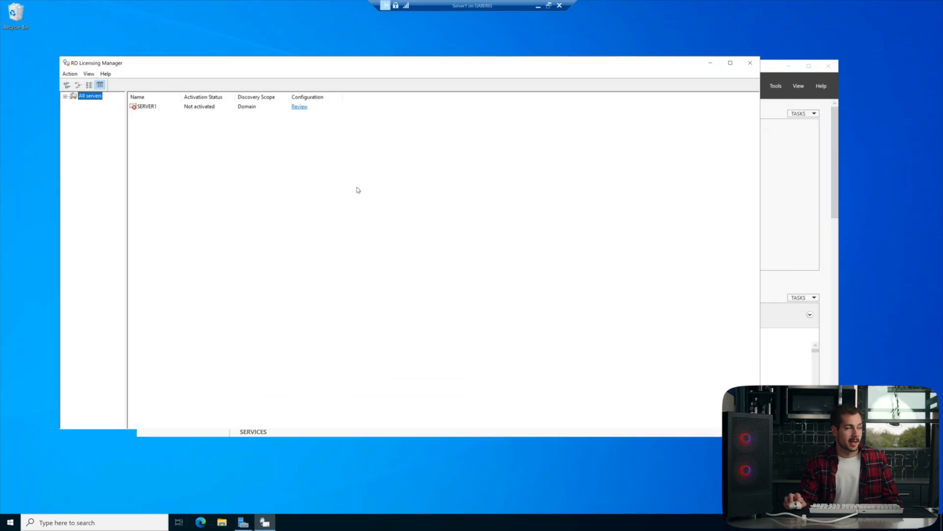
left_click(299, 106)
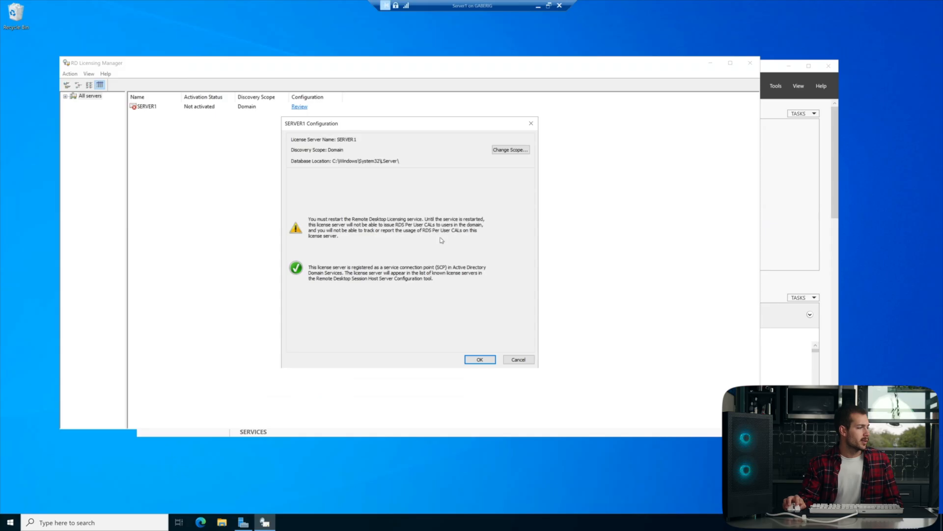
mouse_move(328, 214)
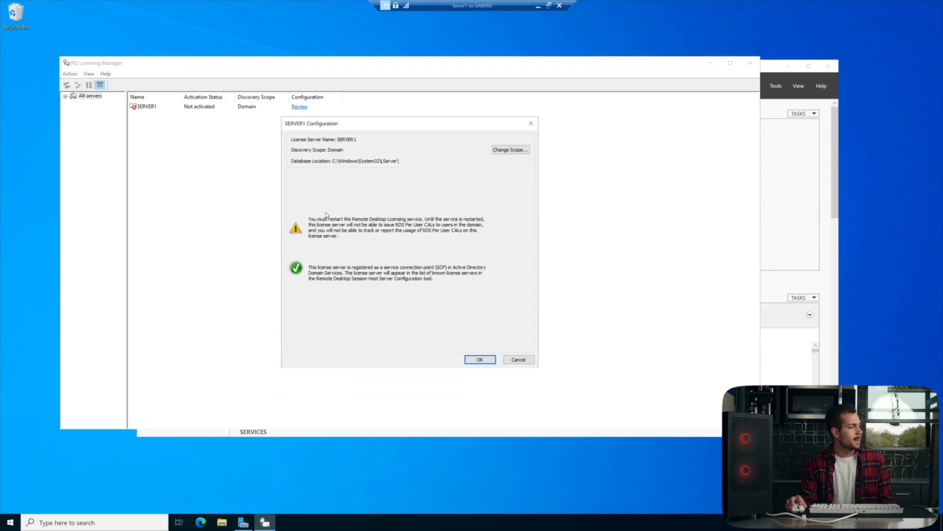
mouse_move(309, 217)
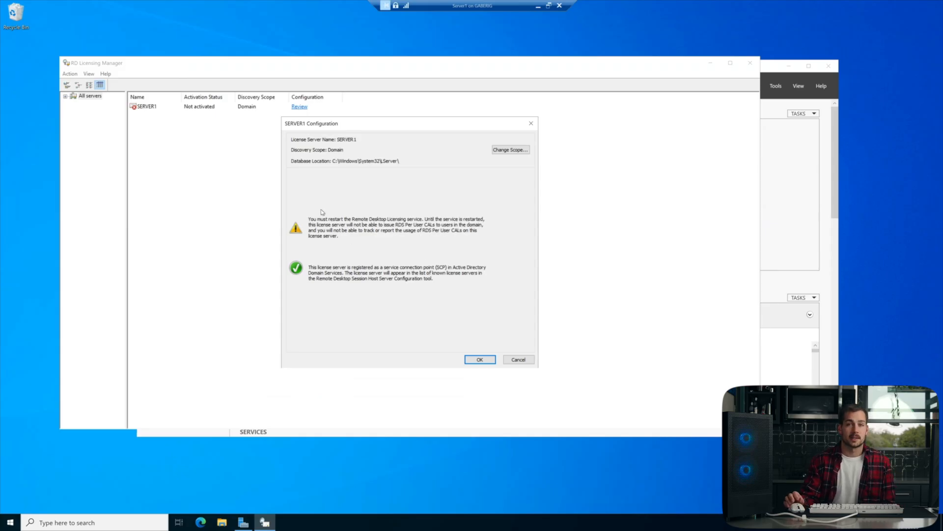
mouse_move(379, 236)
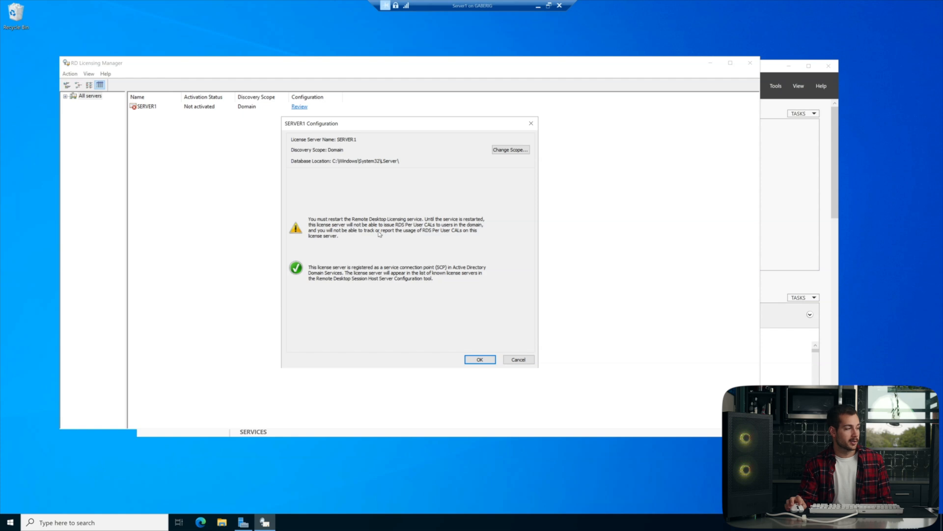
mouse_move(433, 225)
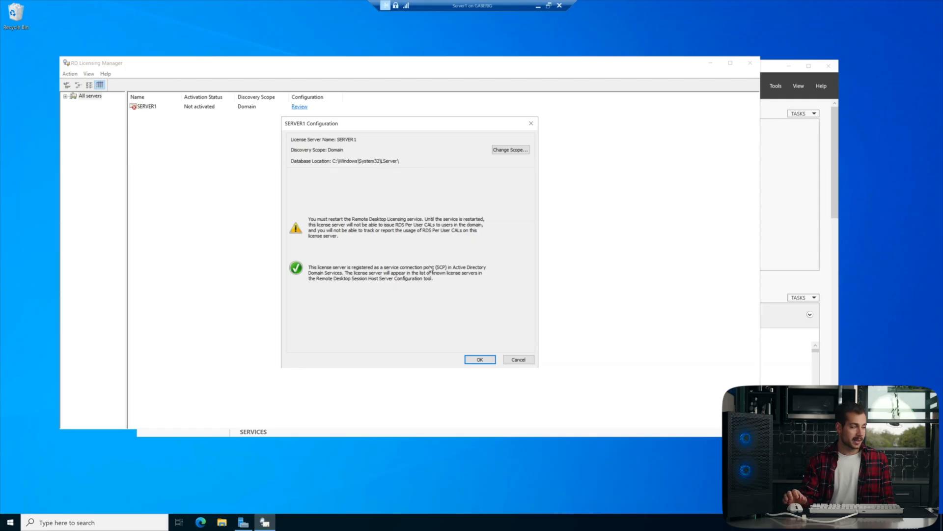
left_click_drag(312, 123, 417, 123)
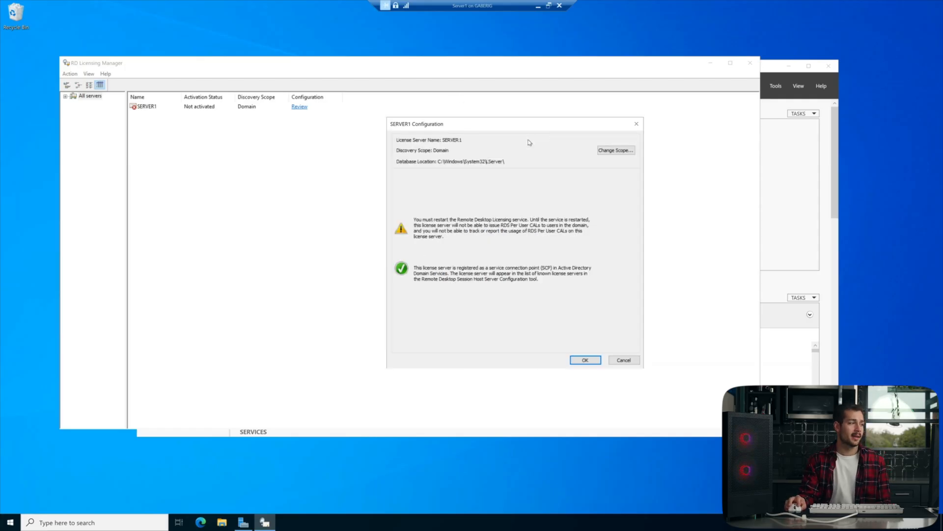
left_click_drag(528, 124, 520, 134)
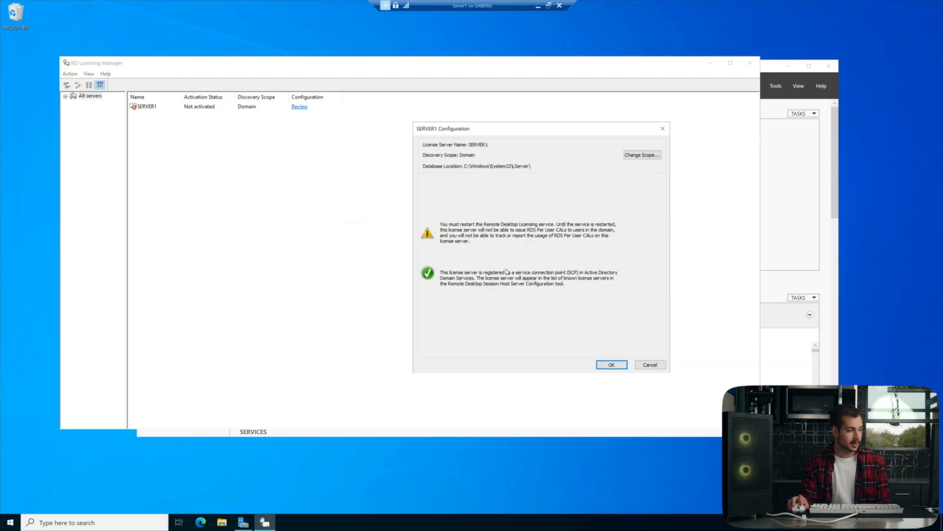
Restart the Remote Desktop Licensing service in Services, then return to Server Manager
left_click(9, 522)
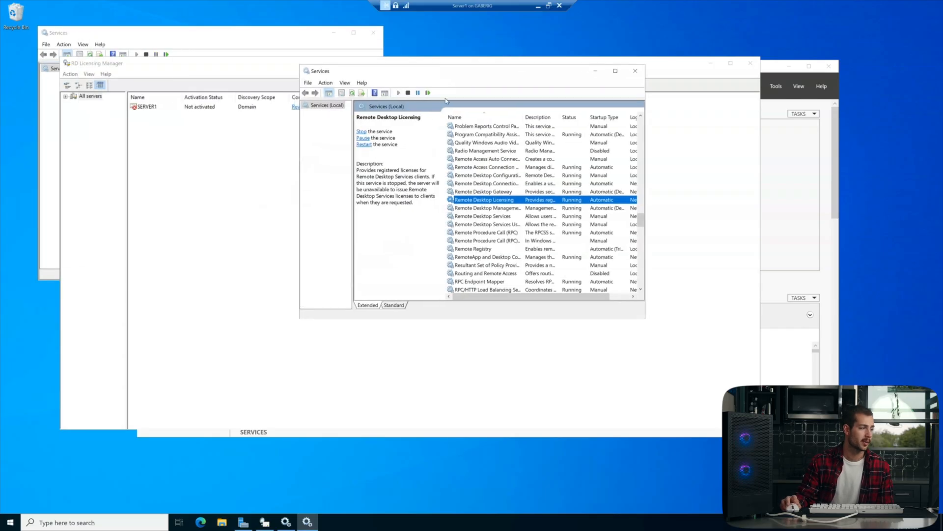
right_click(484, 199)
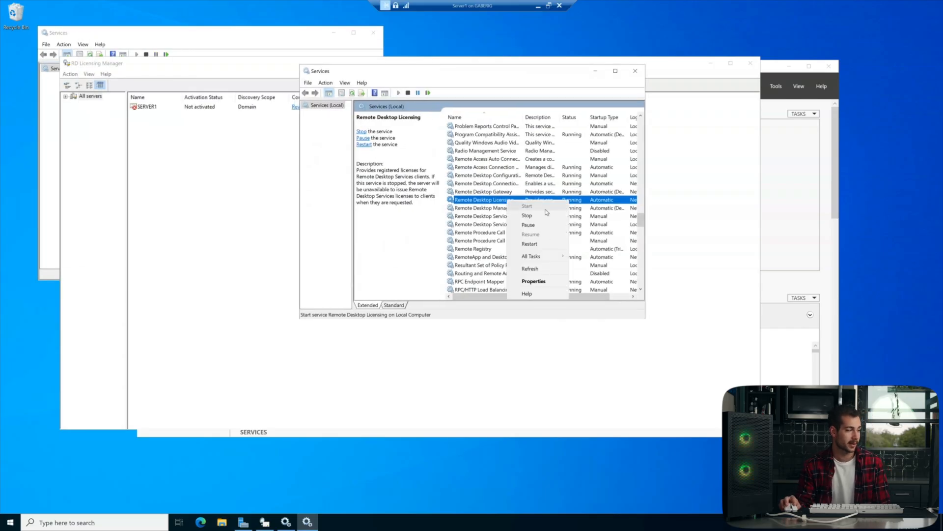
left_click(527, 206)
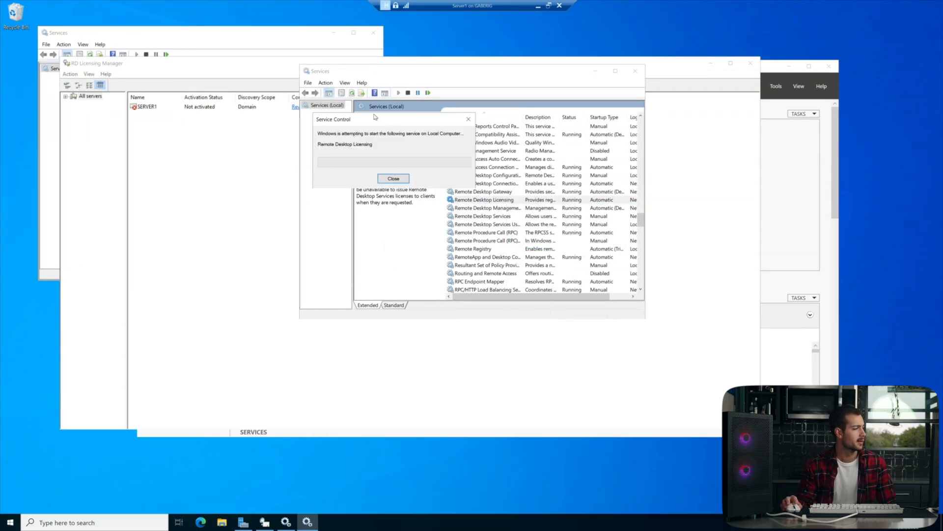
left_click(393, 178)
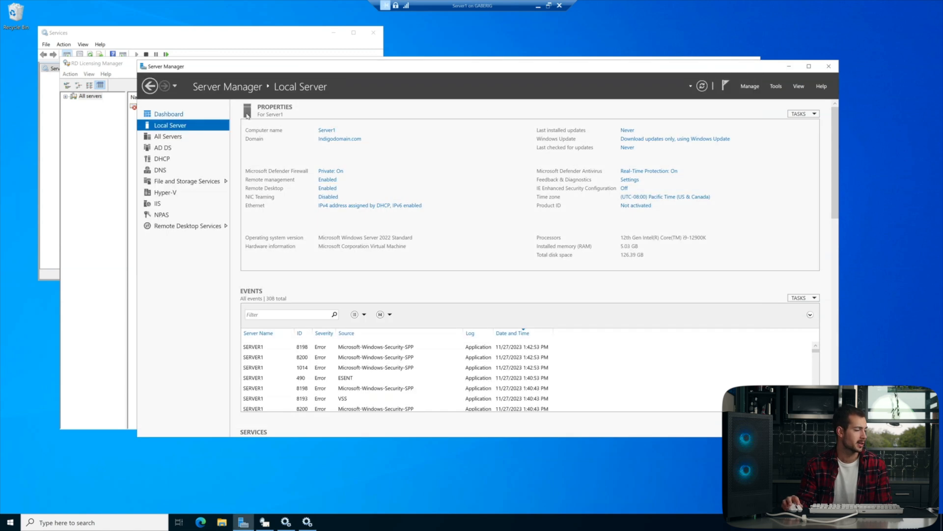
Reopen RD Licensing Manager and start SERVER1's Activate Server Wizard past its welcome page
left_click(775, 86)
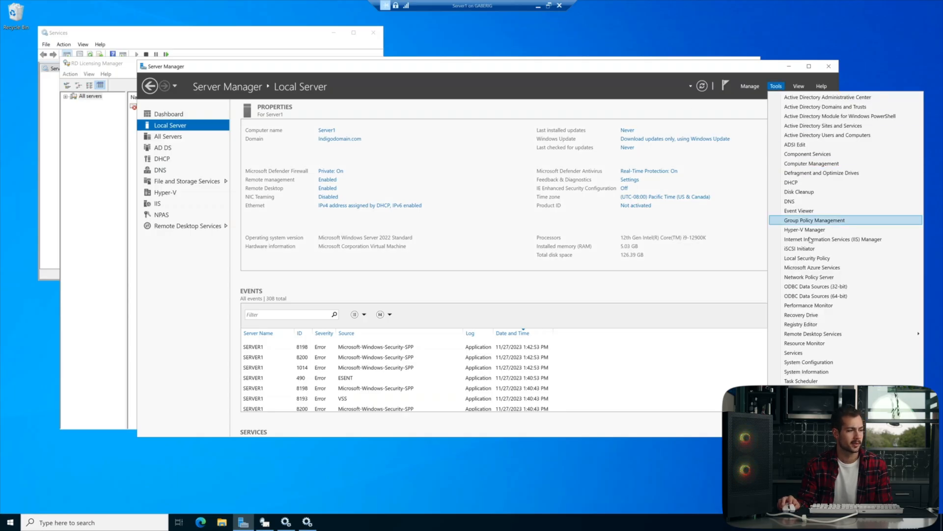
mouse_move(813, 337)
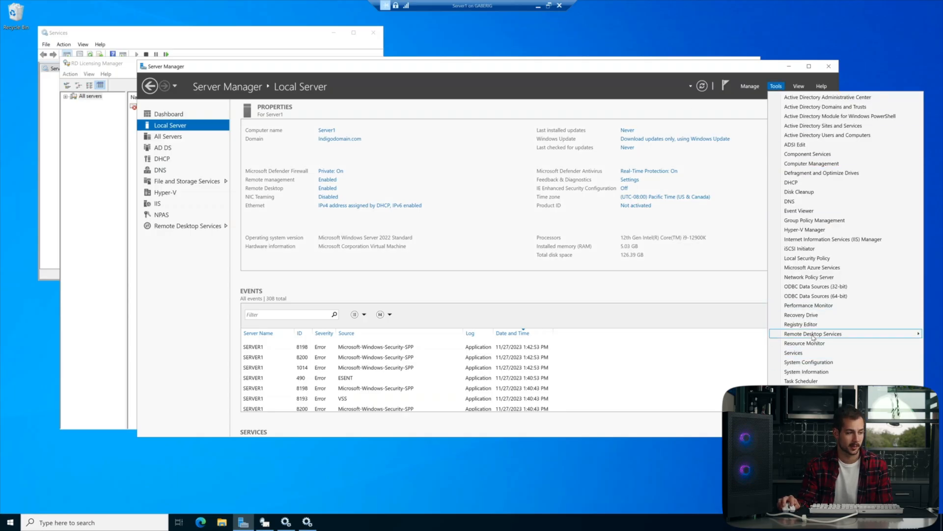
left_click(813, 334)
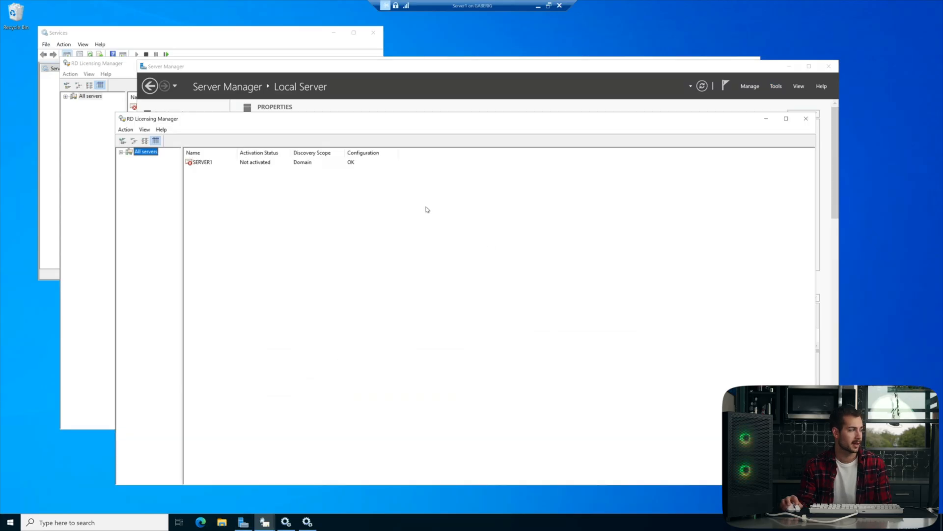
left_click(200, 162)
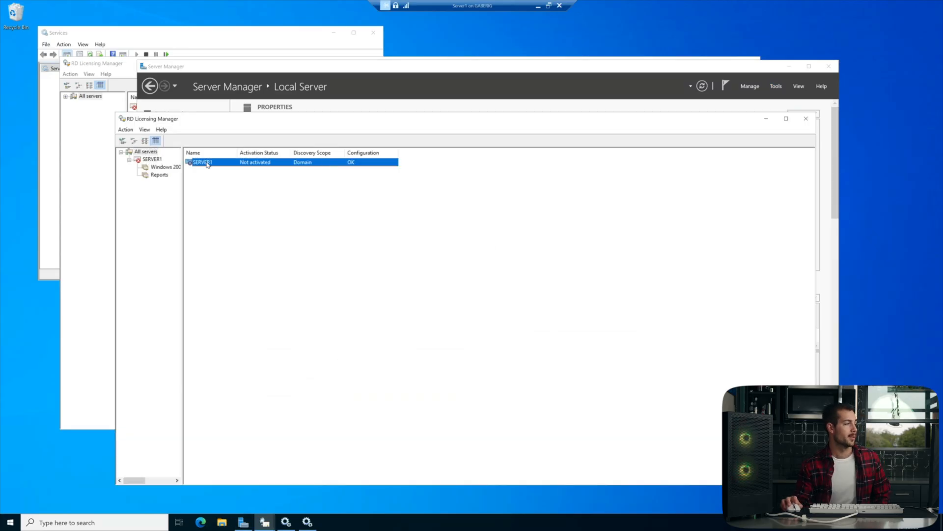
right_click(208, 162)
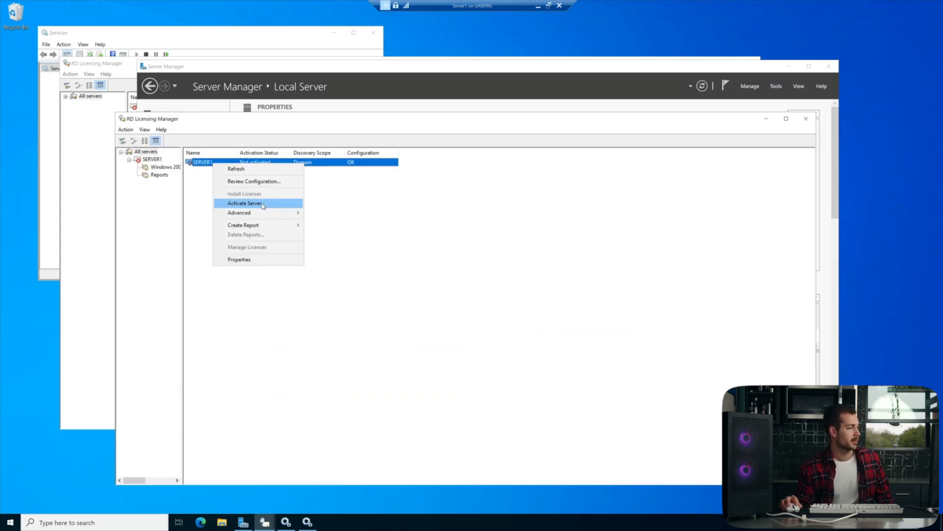
left_click(247, 202)
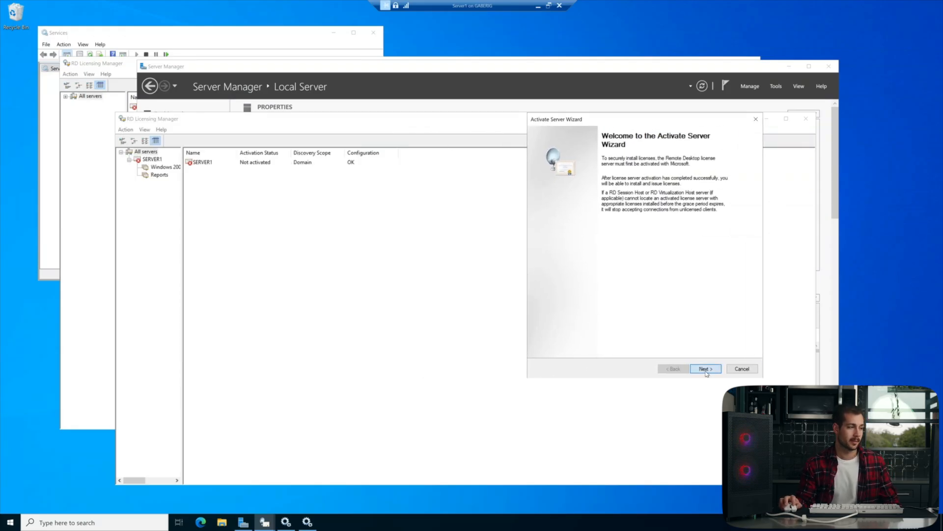
left_click(706, 369)
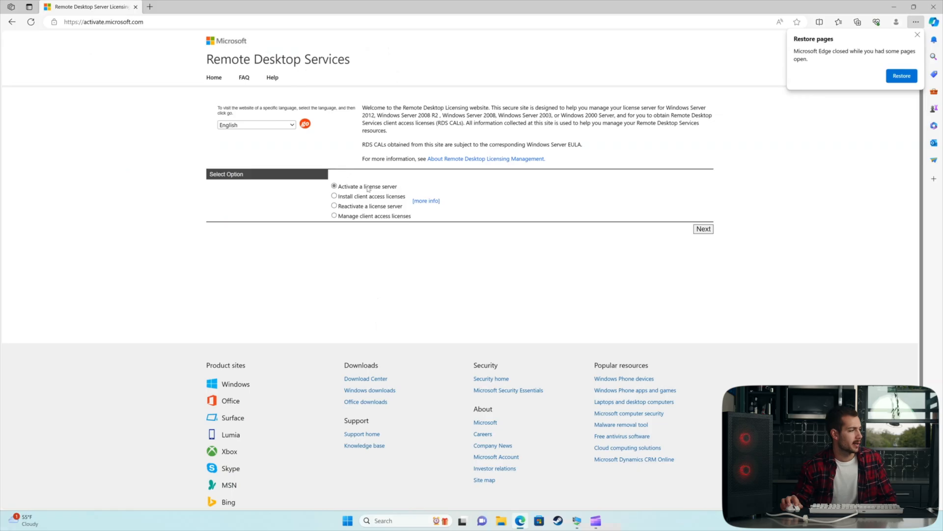
Activate the license server on the website with the Product ID and Indigo Software details
left_click_drag(386, 123, 387, 129)
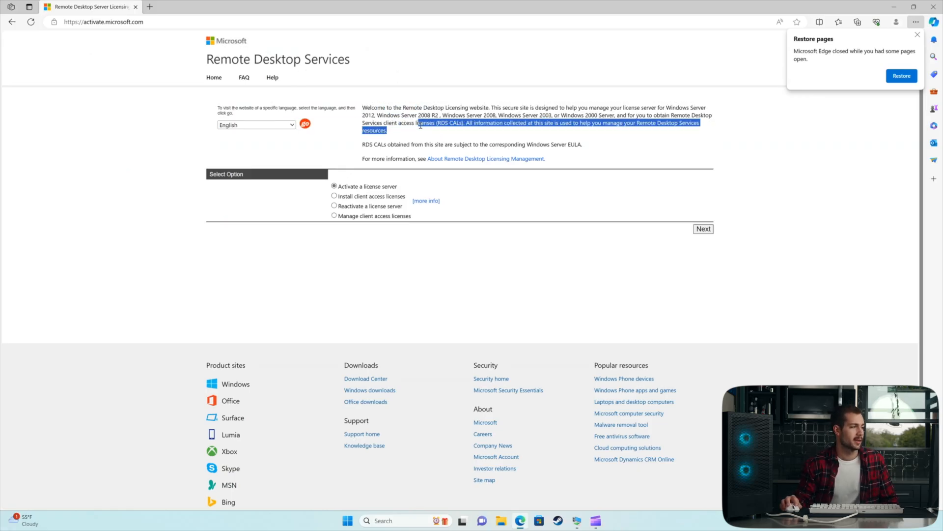
left_click(890, 35)
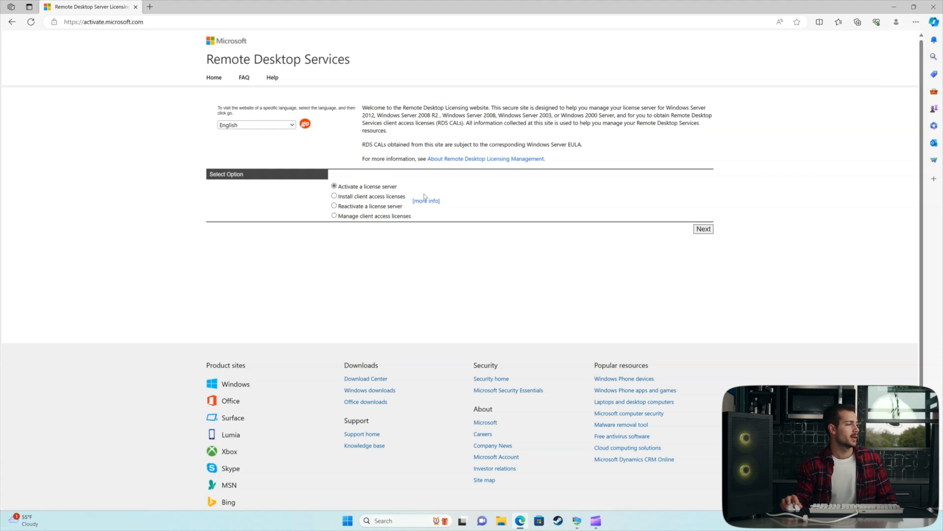
left_click(704, 229)
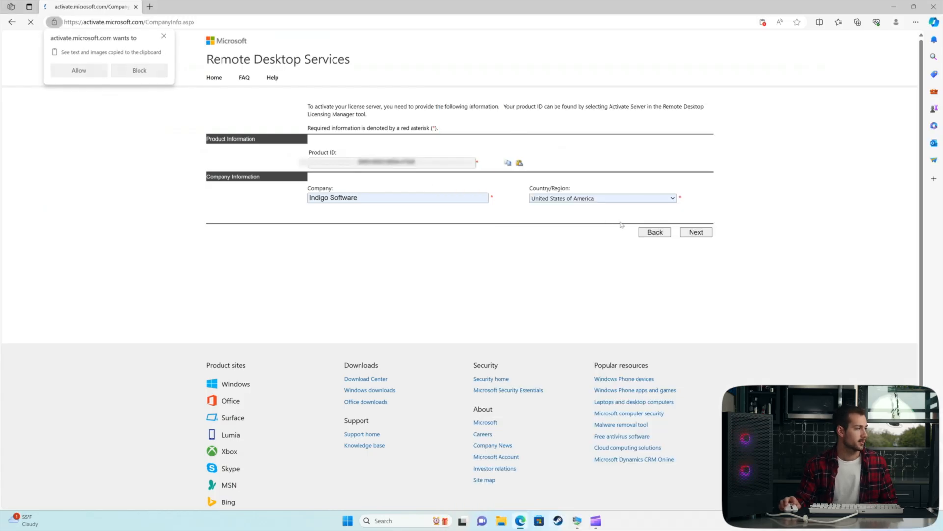
left_click(696, 232)
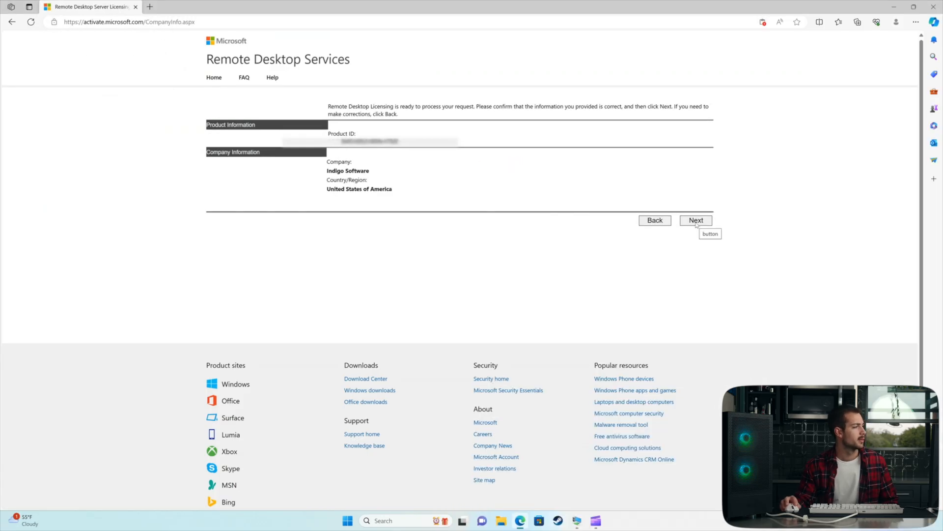
left_click(697, 220)
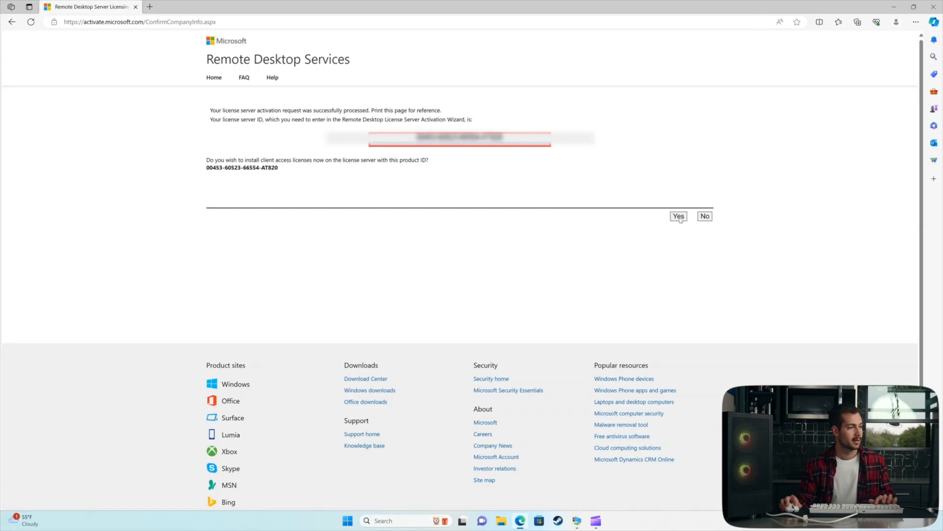
Request Windows Server 2022 RDS Per User CALs through License Pak (Retail purchase) with the license code
left_click(679, 217)
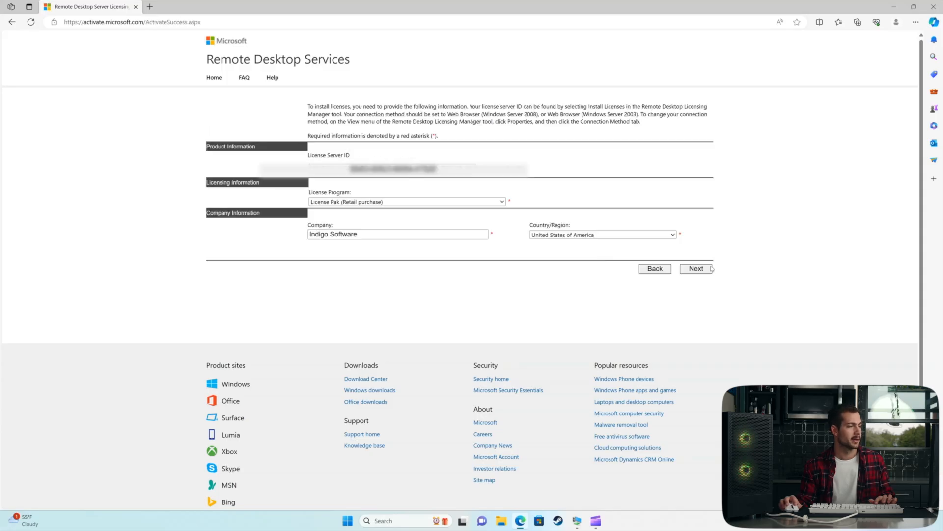
left_click(697, 268)
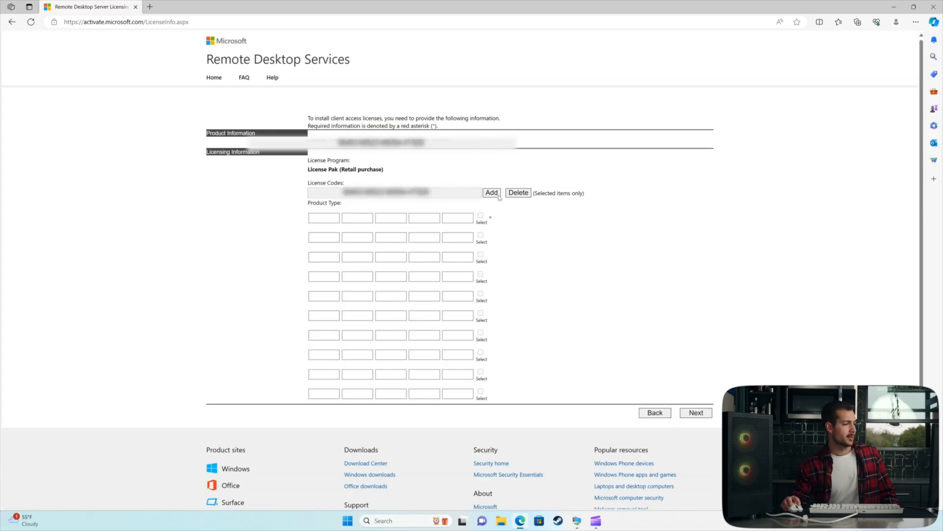
left_click(491, 192)
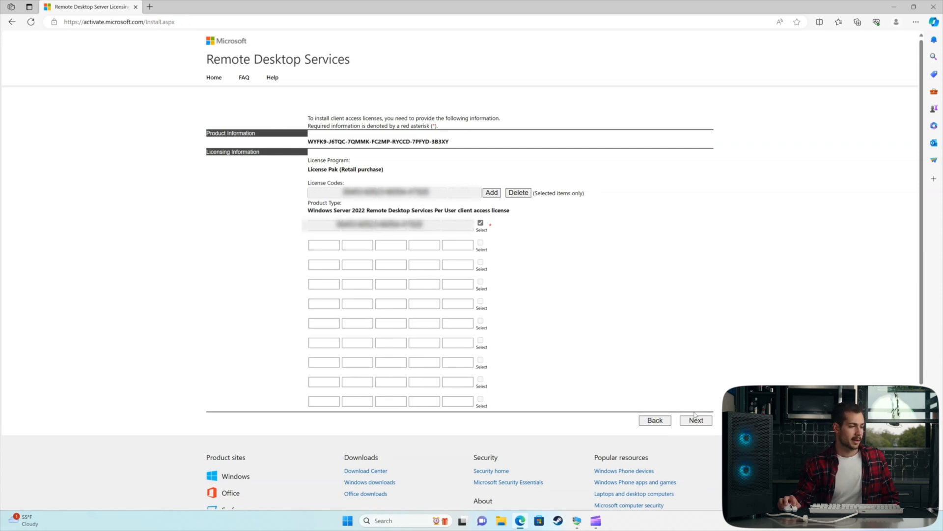
left_click(696, 420)
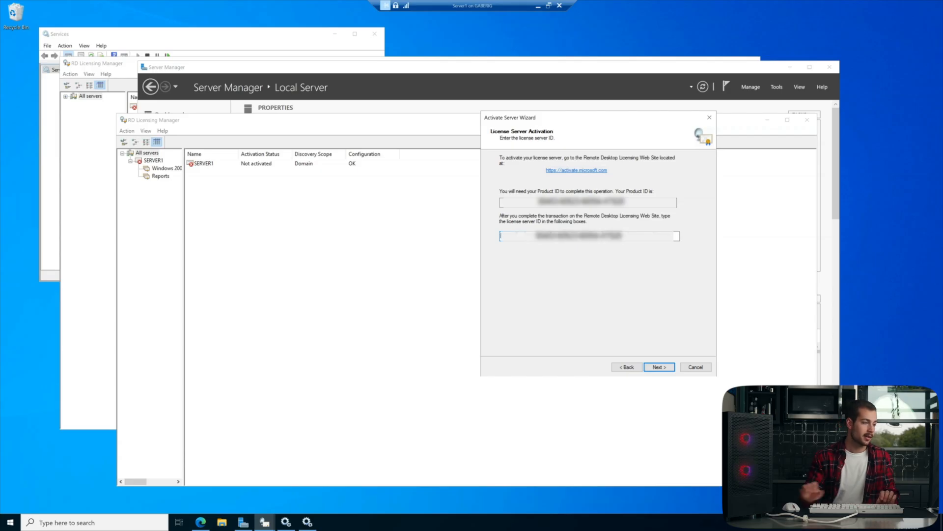
Complete SERVER1 activation with the license server ID and install CALs using the key pack ID
left_click(659, 367)
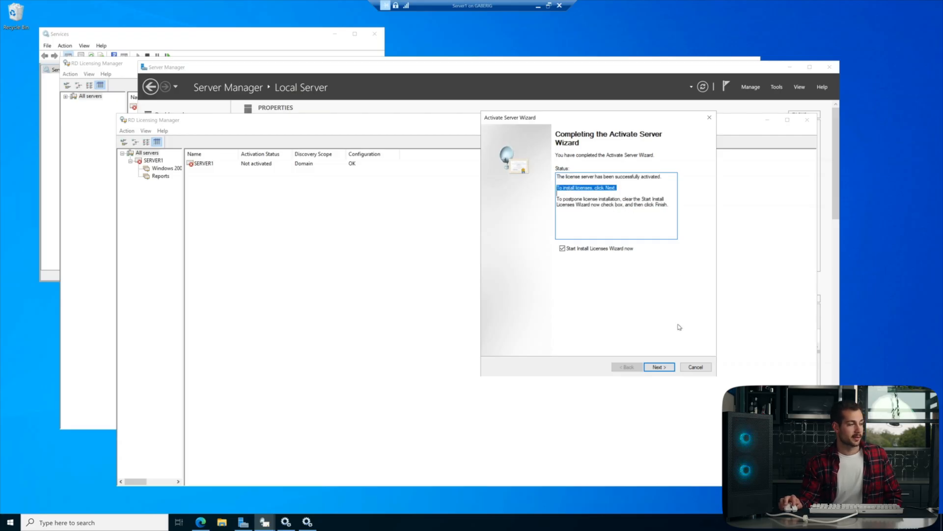
mouse_move(591, 197)
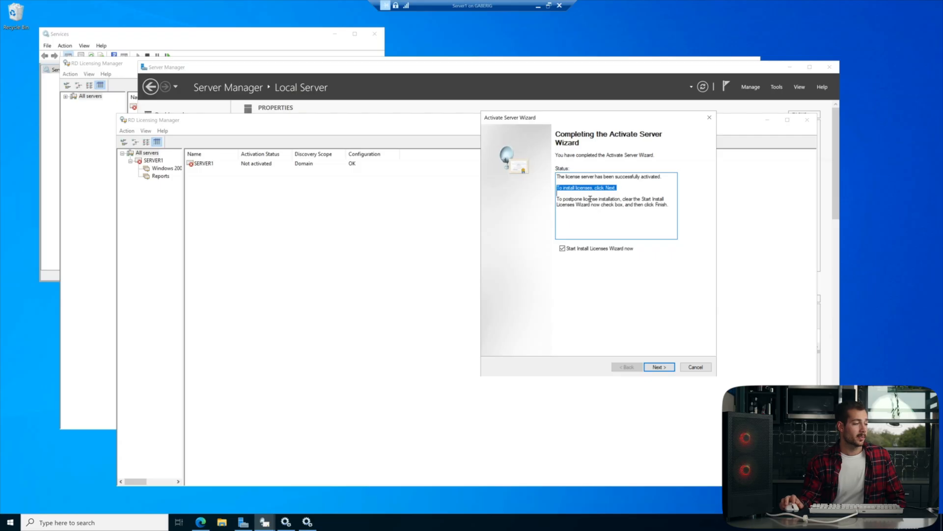
left_click(659, 366)
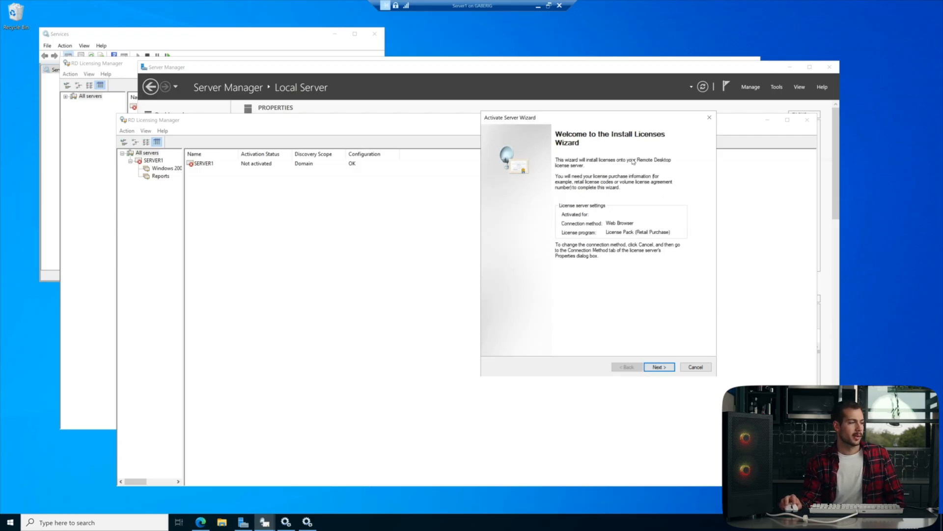
left_click(659, 367)
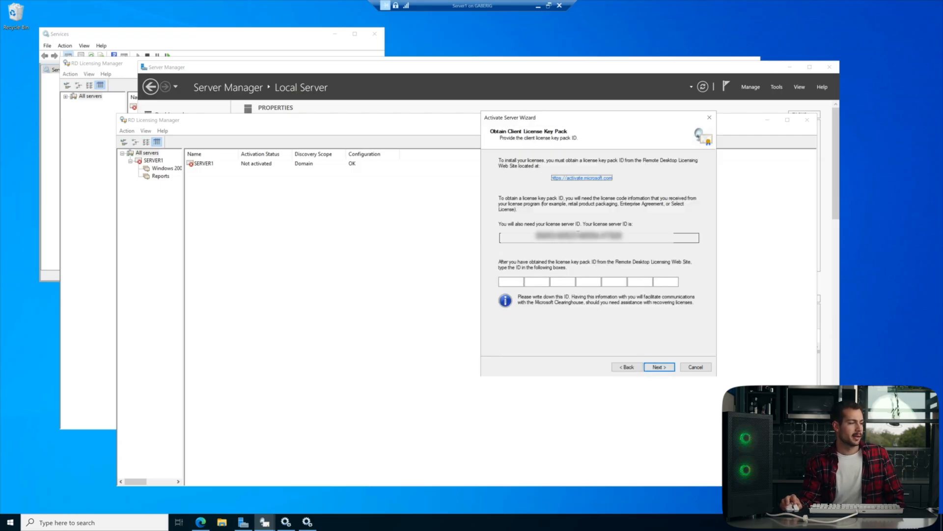
left_click(582, 178)
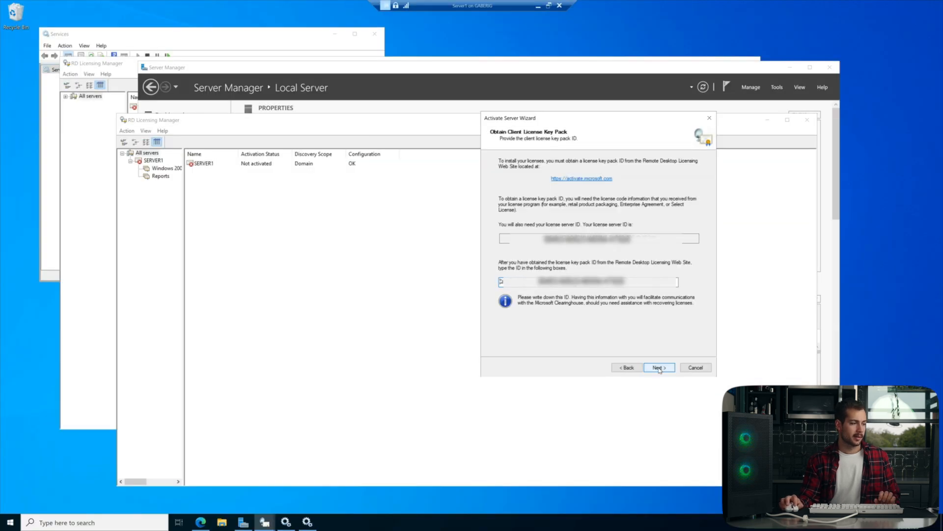
left_click(659, 368)
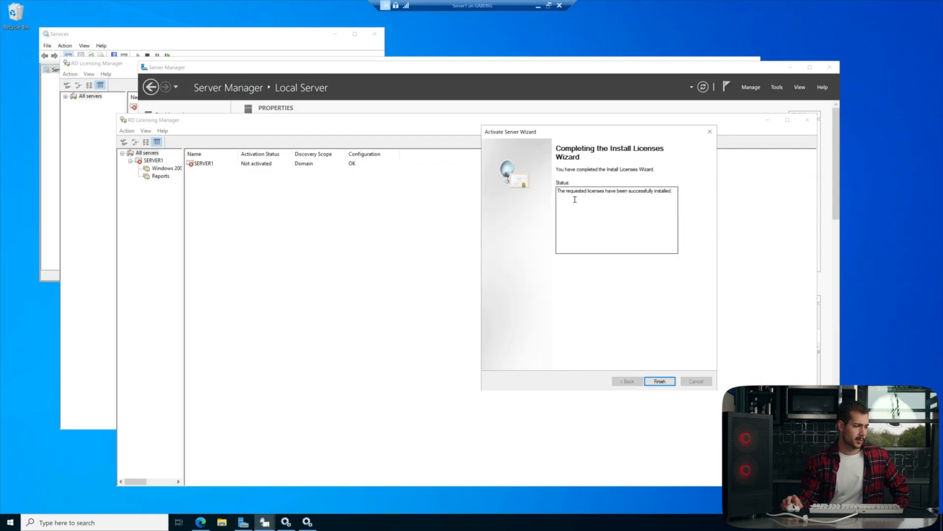
mouse_move(667, 392)
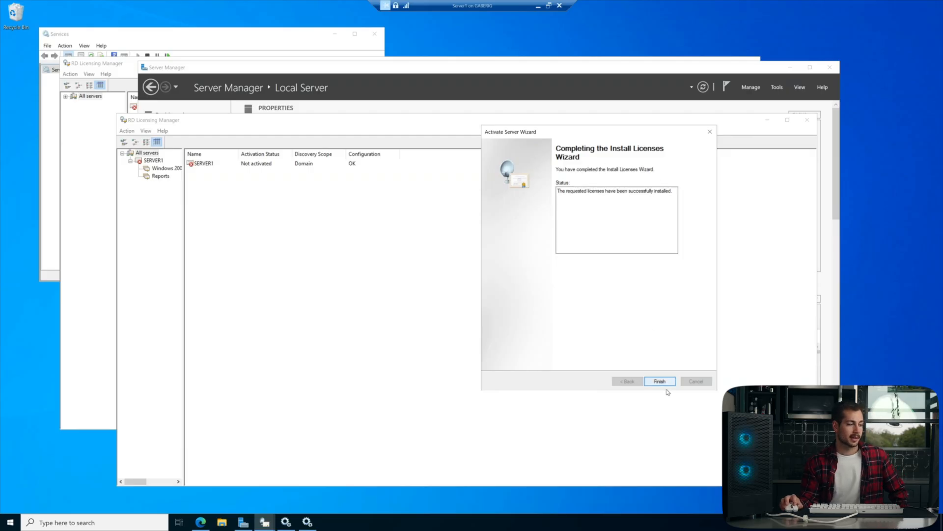
left_click(660, 381)
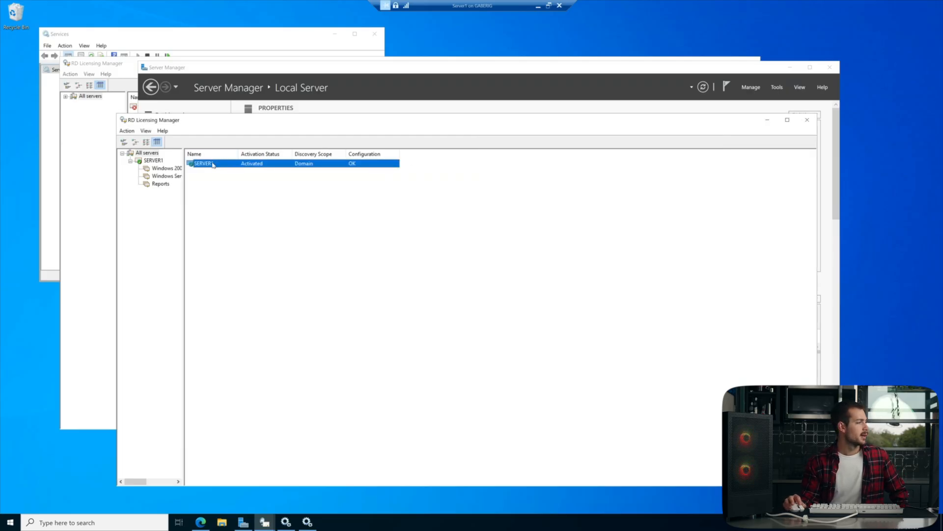